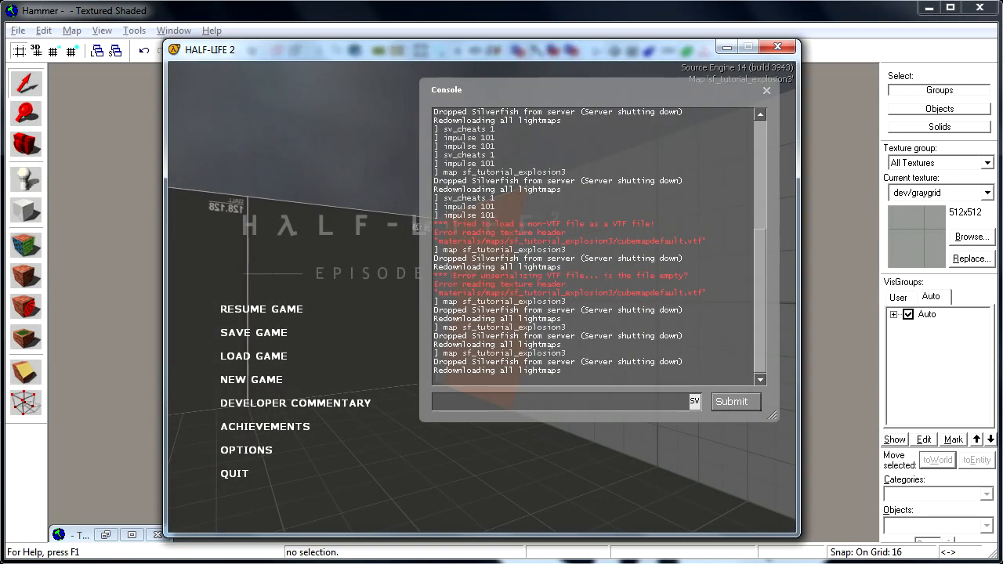
Step: Clip slanted cuts through the wall brush in the Front view, splitting it into four wedge-ended pieces
click(765, 90)
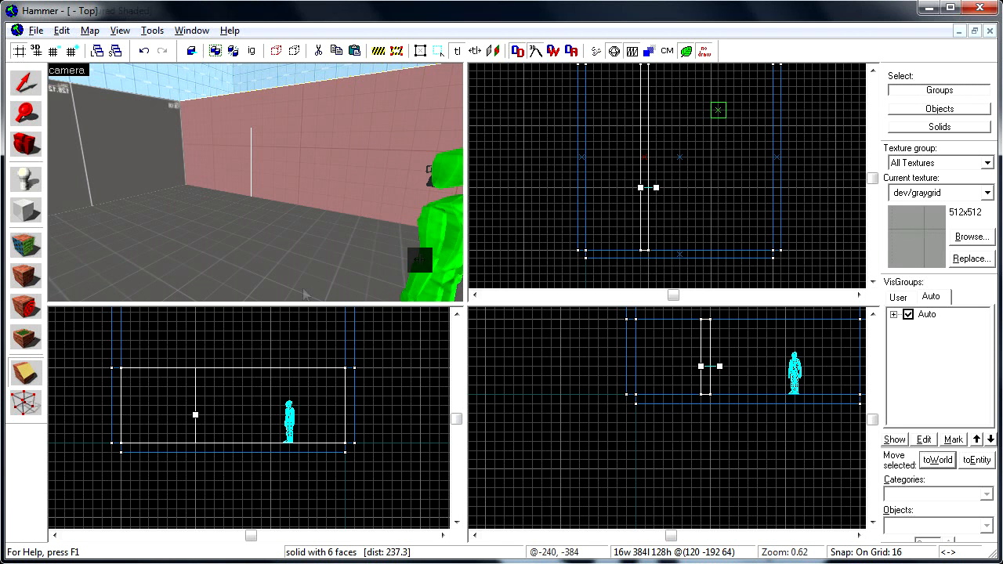
mouse_move(689, 192)
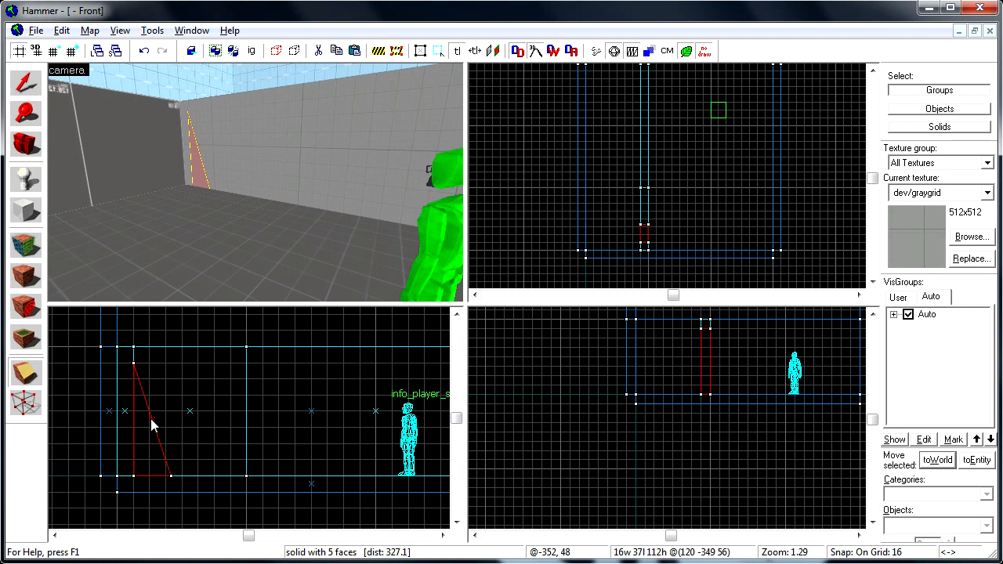
click(144, 435)
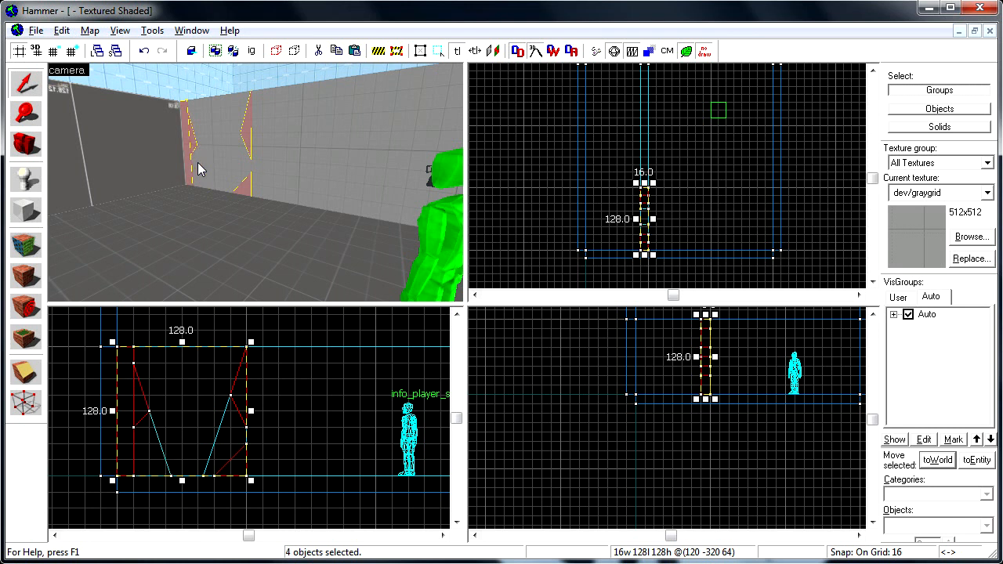
Step: Select the left cut-out wall piece and tie it to a func_detail entity
click(984, 193)
text(func_b)
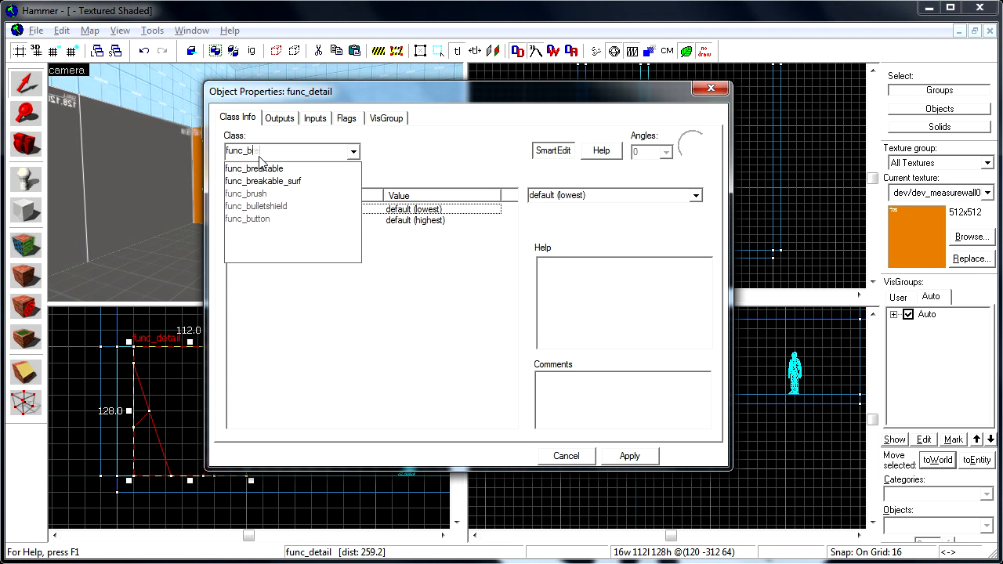
Step: Change the piece to func_breakable with Material Type CinderBlock and Strength 100
click(254, 168)
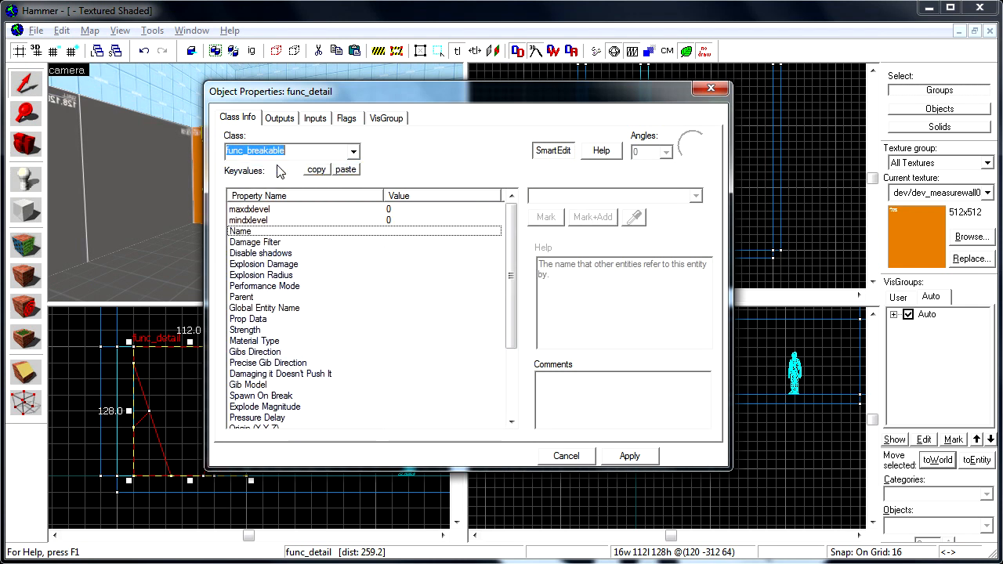
click(630, 454)
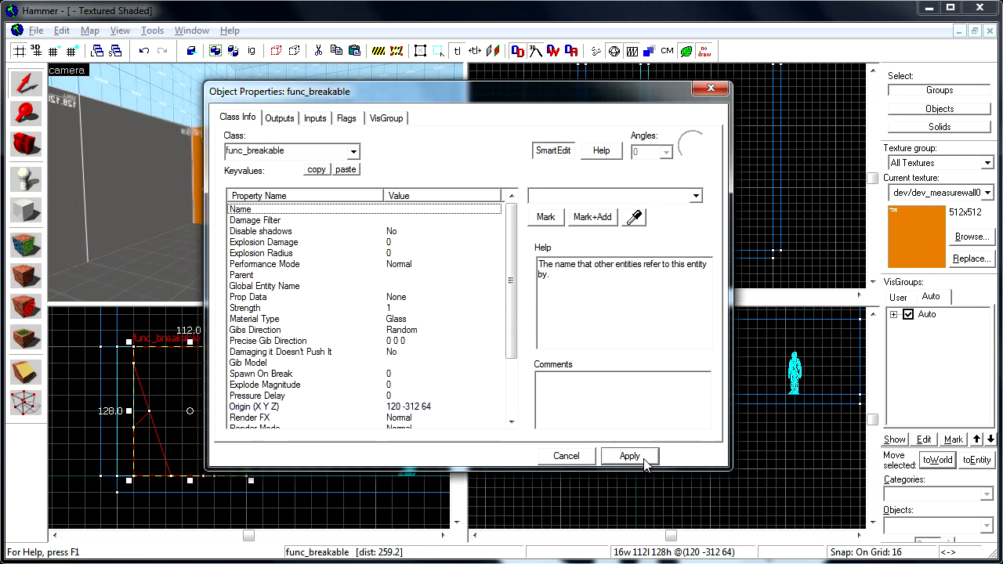
mouse_move(283, 226)
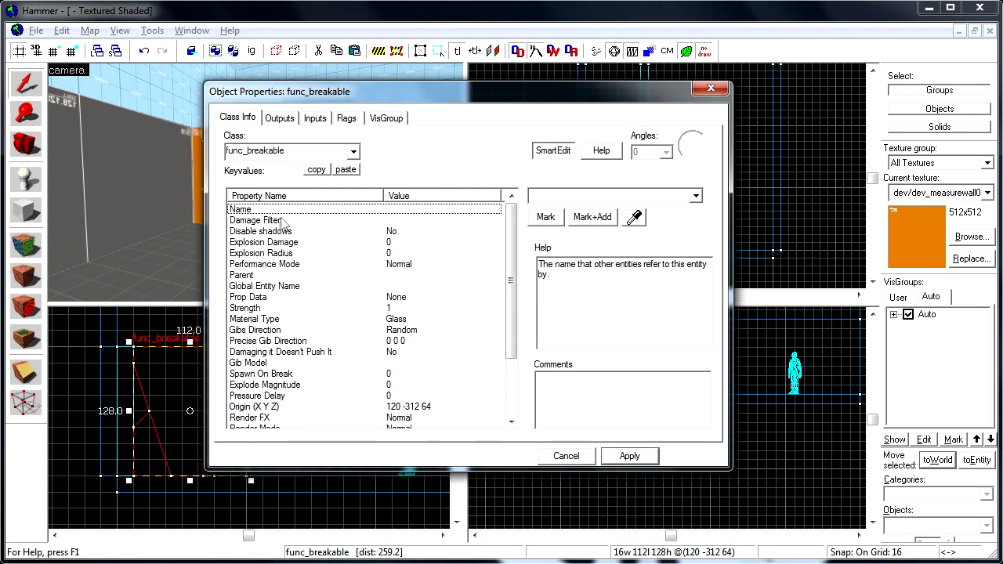
mouse_move(268, 322)
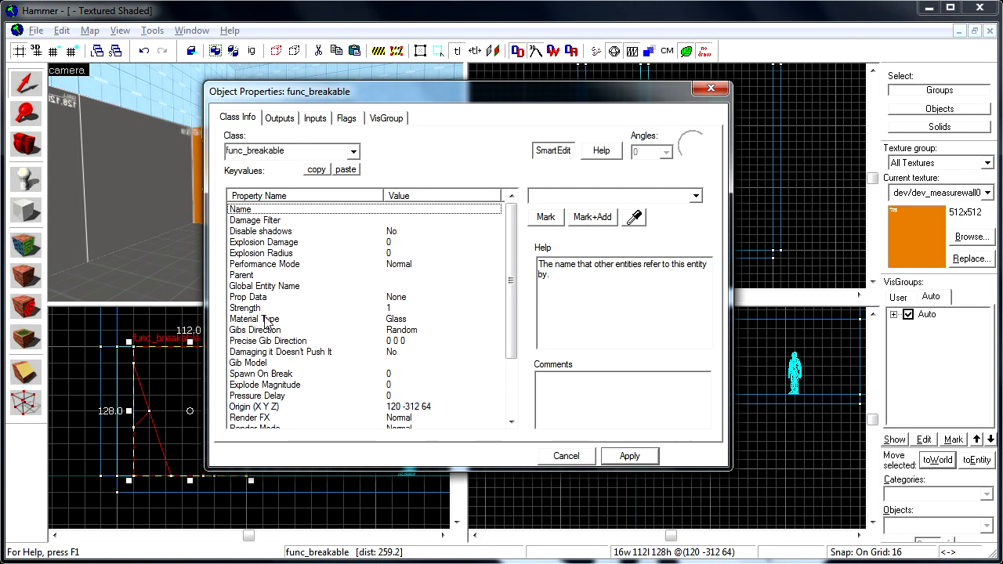
click(696, 194)
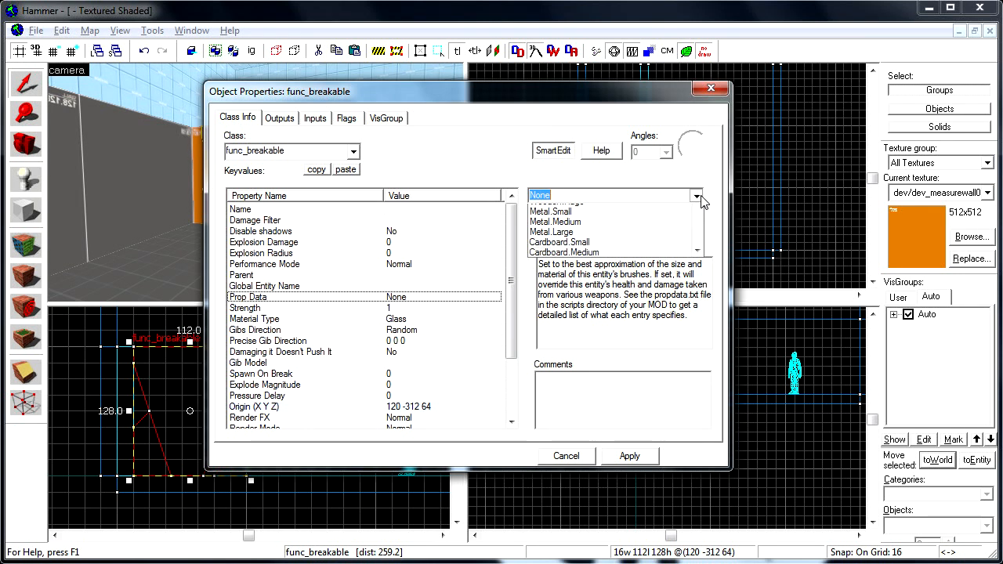
scroll(down, 3)
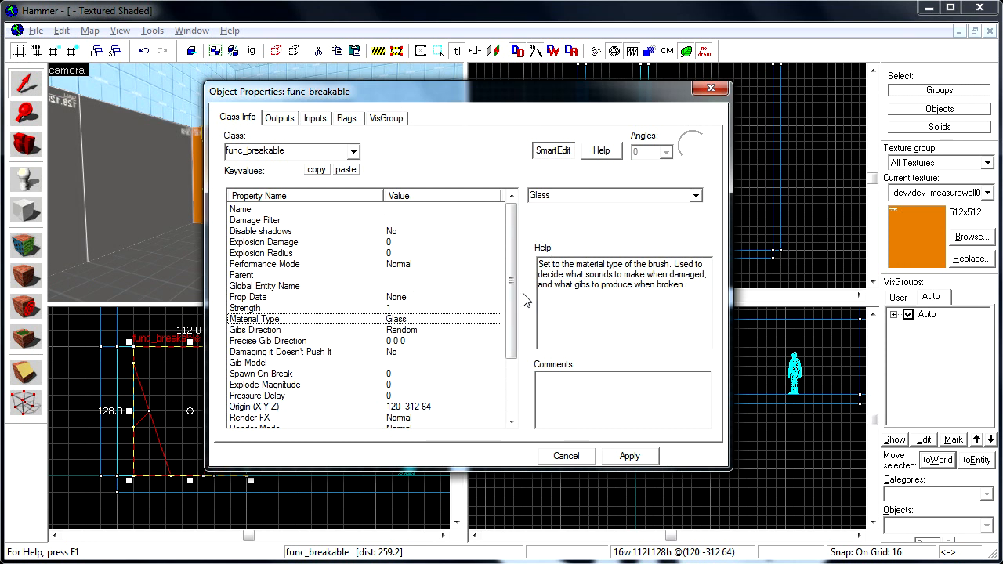
click(693, 194)
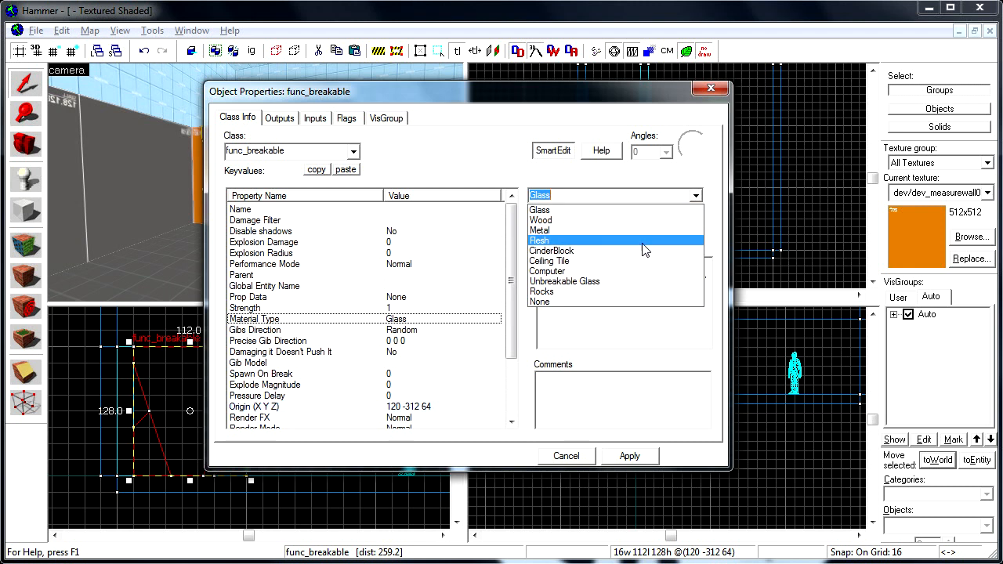
click(551, 251)
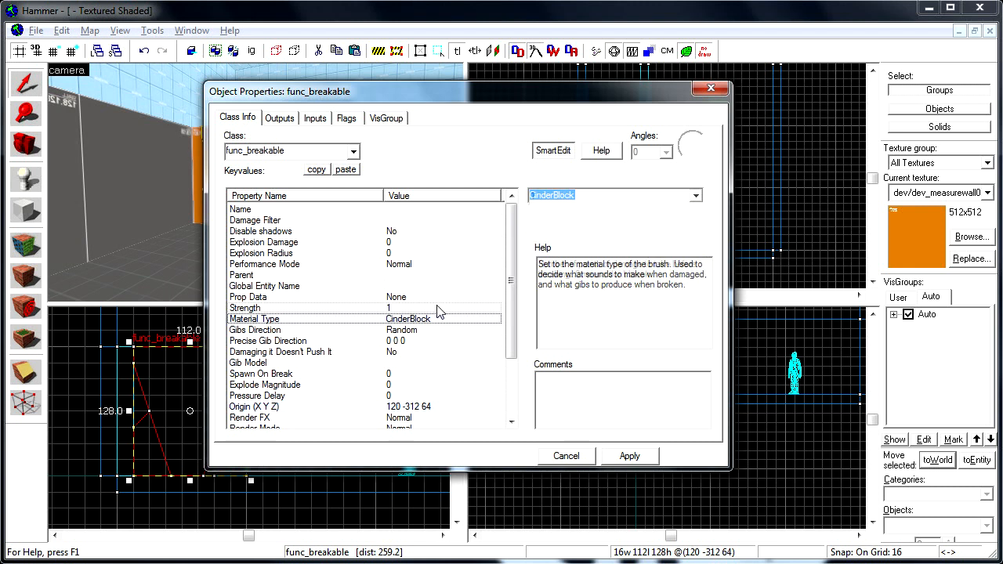
click(244, 307)
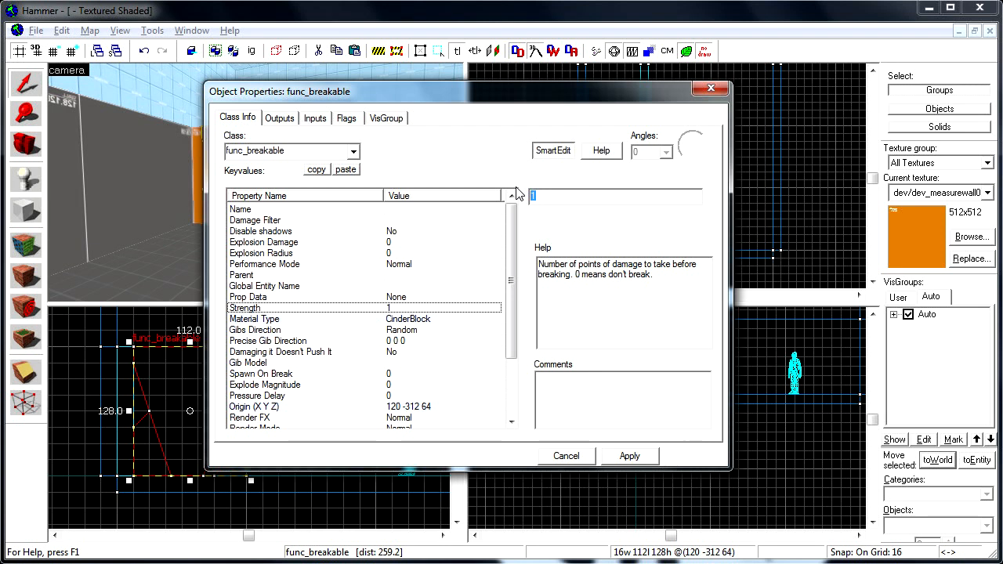
text(100)
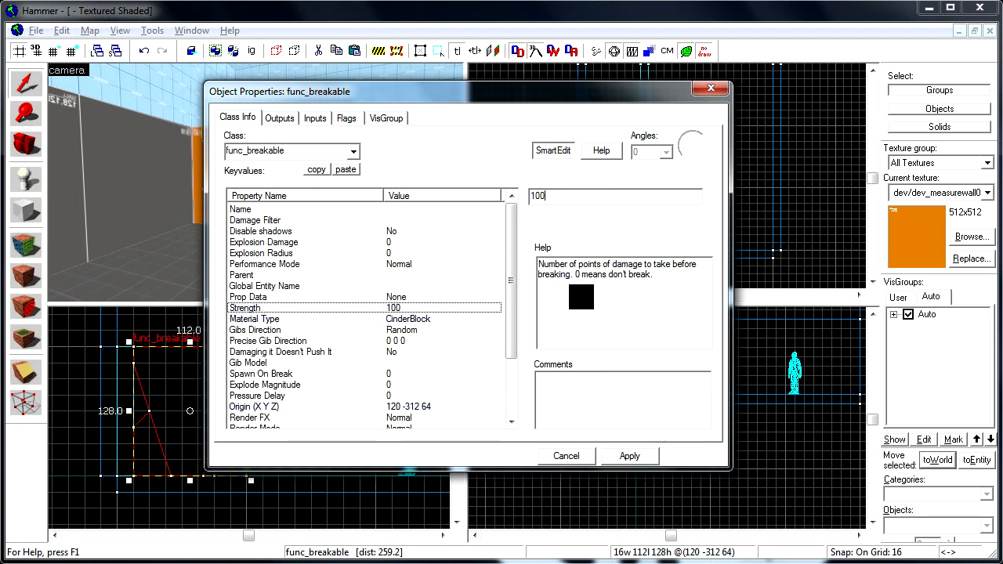
Step: Review the Gibs Direction settings and the func_breakable spawn flags
click(254, 330)
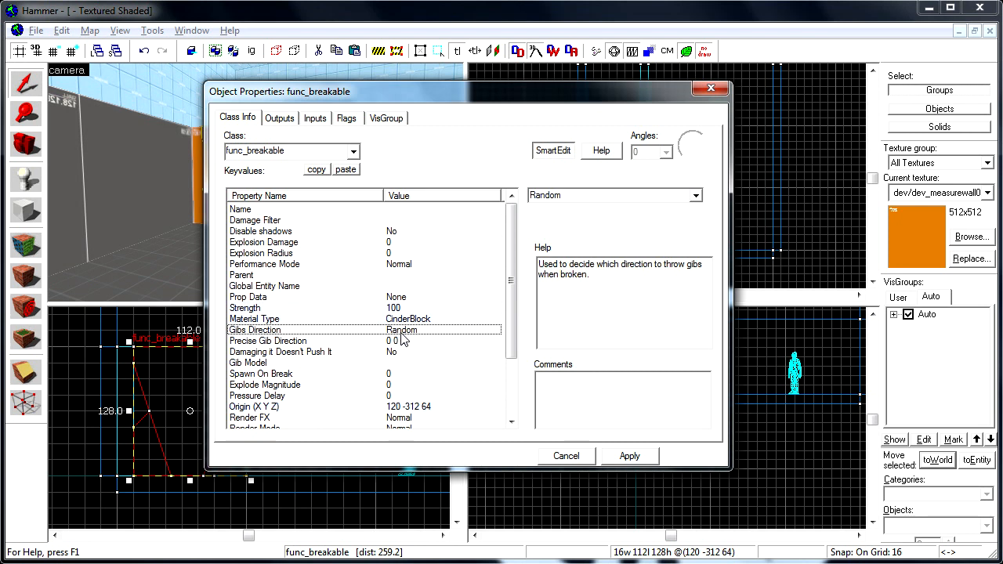
click(694, 194)
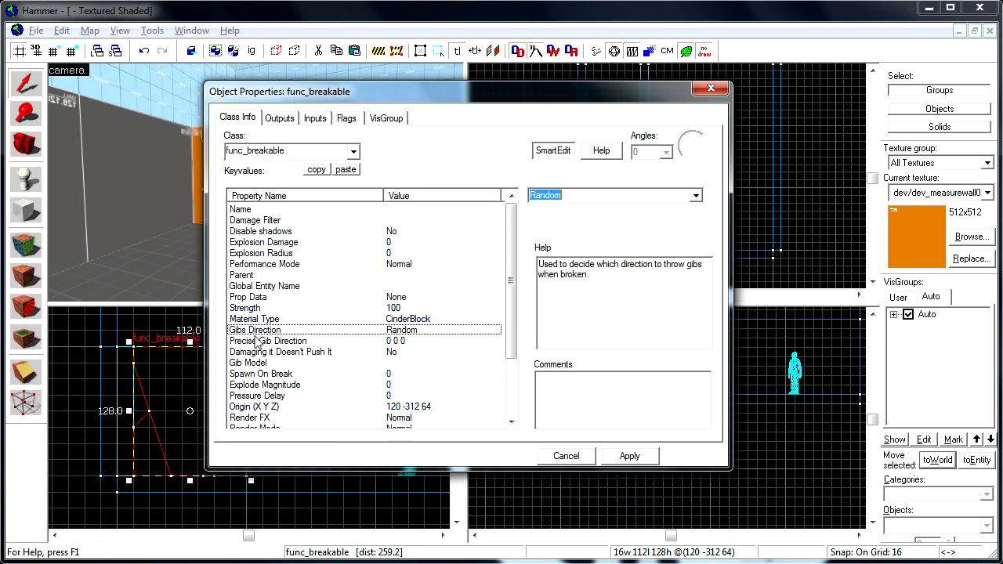
click(268, 340)
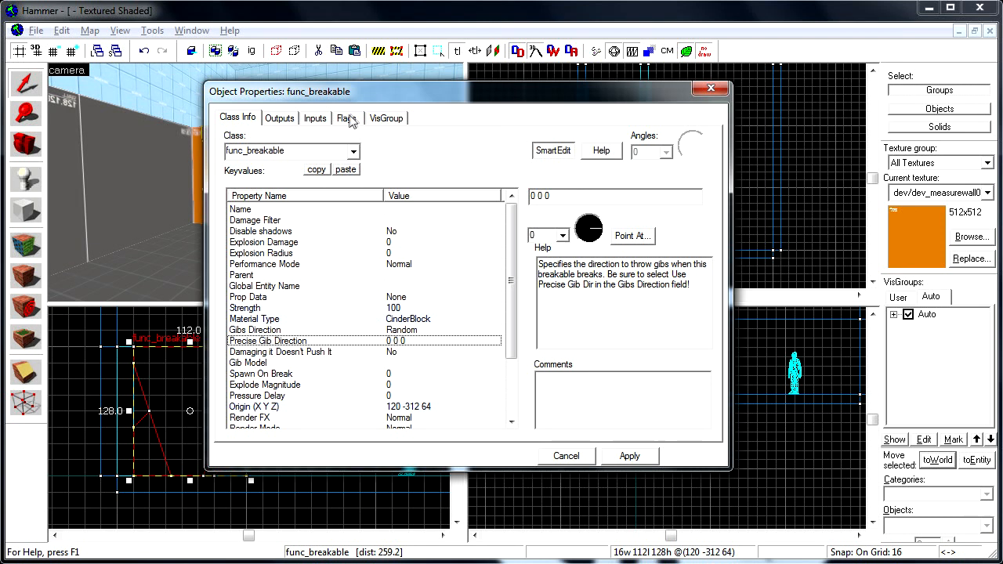
click(347, 117)
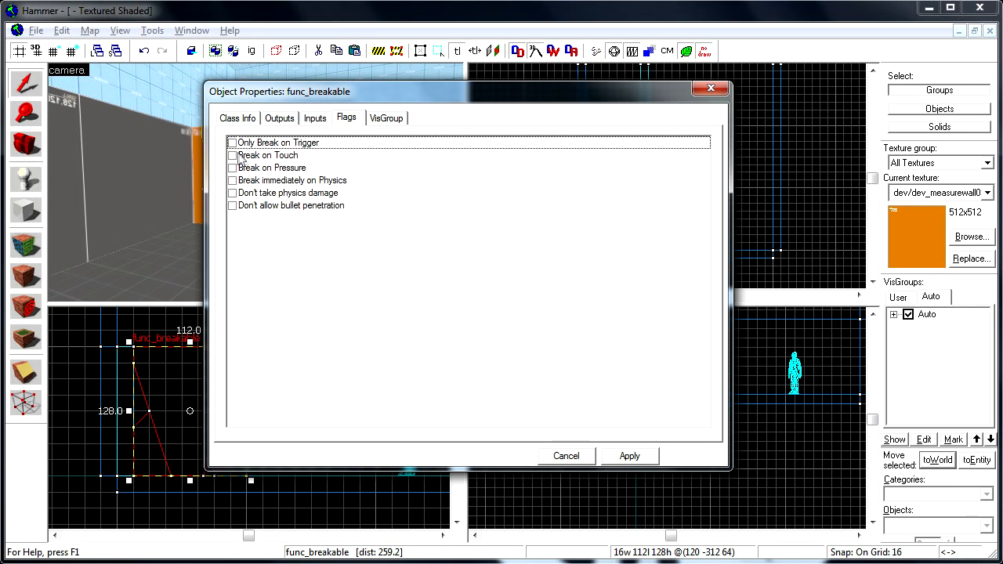
mouse_move(681, 157)
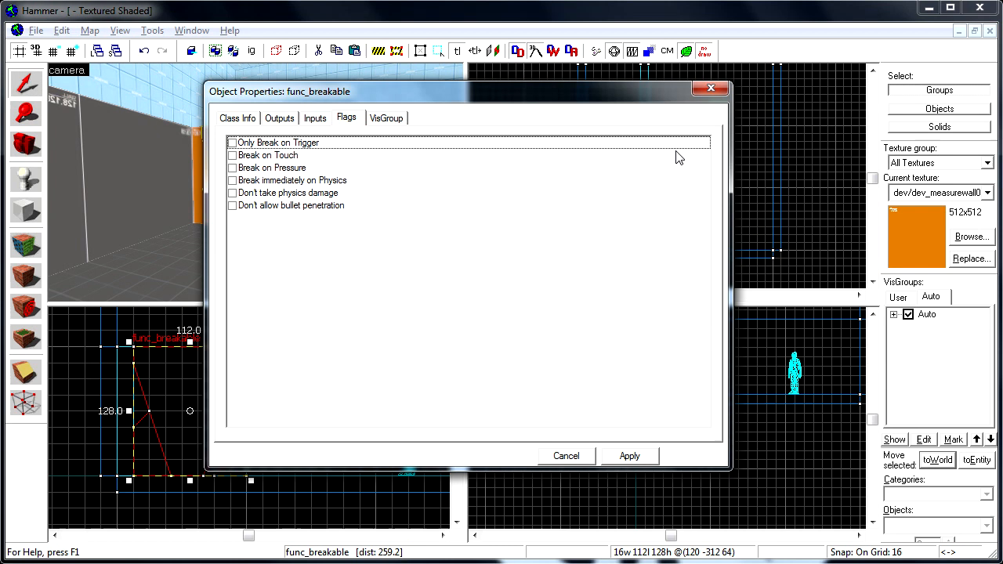
mouse_move(712, 88)
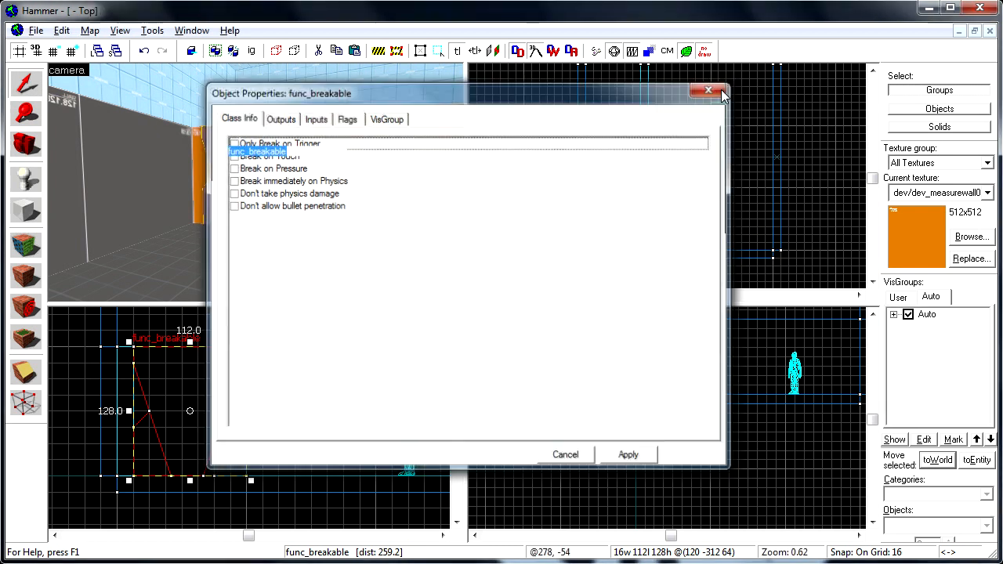
Step: Tie the neighbouring wall piece to func_detail and close both property dialogs
click(709, 89)
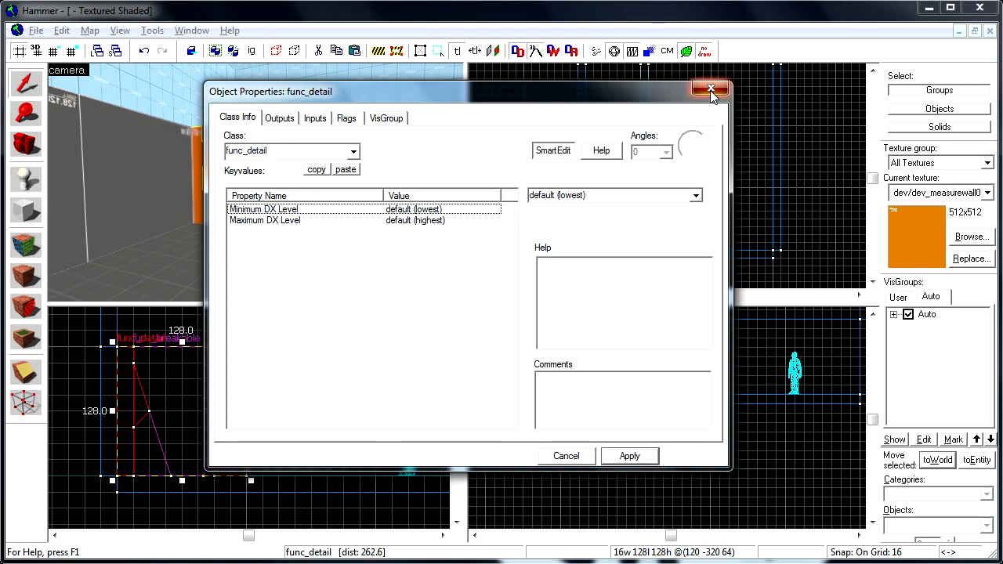
click(710, 88)
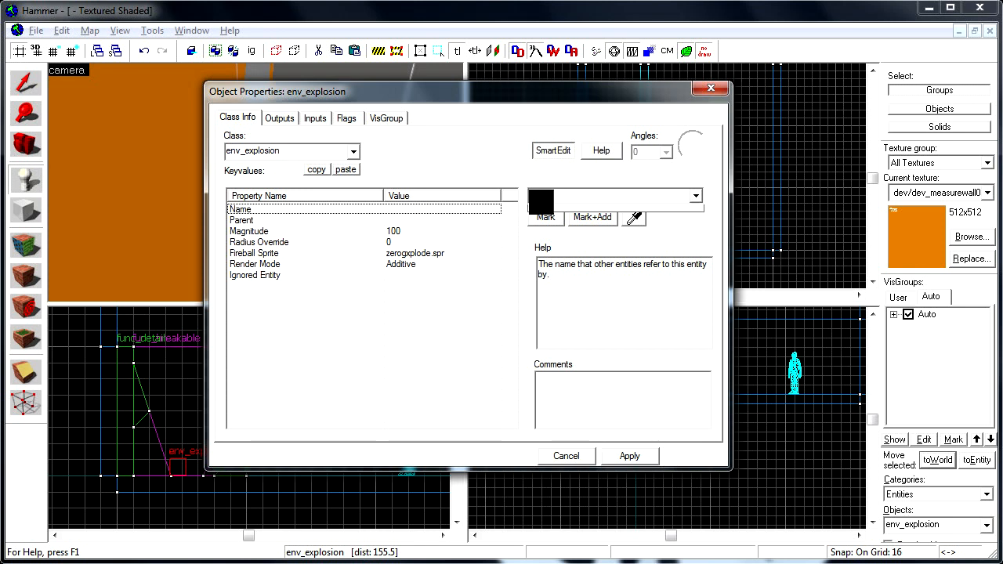
Step: Name the env_explosion 'explosion' and enable its Radius Override
text(explosion)
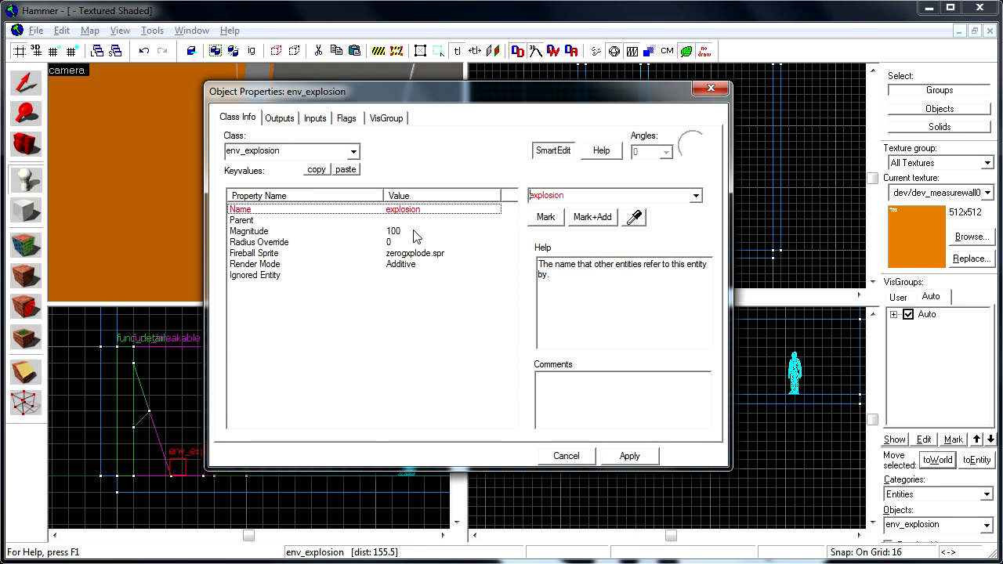
click(258, 242)
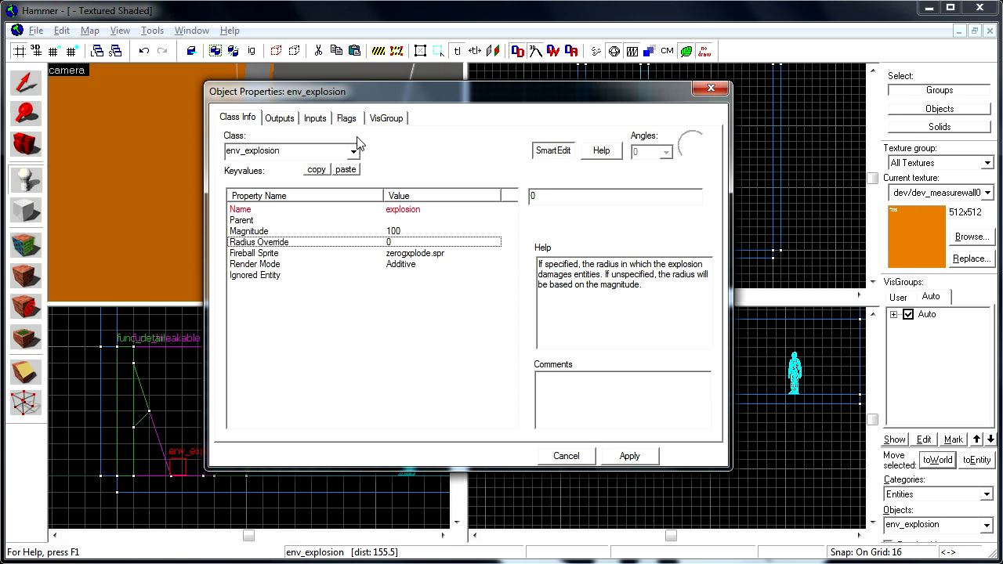
click(347, 118)
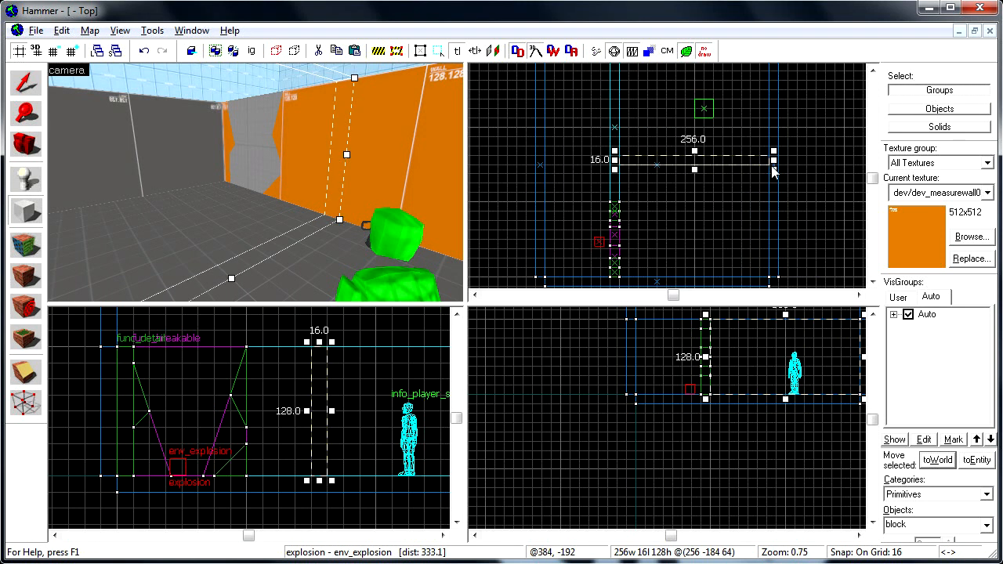
Step: Apply the tools/toolstrigger texture to the thin 256x16x128 block across the corridor
click(987, 191)
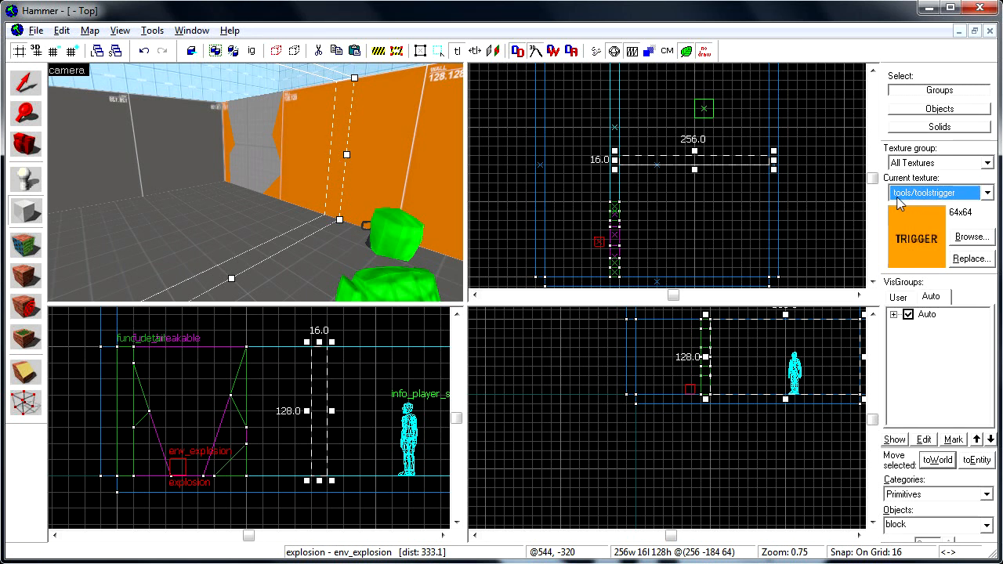
mouse_move(918, 212)
text(trigger_once)
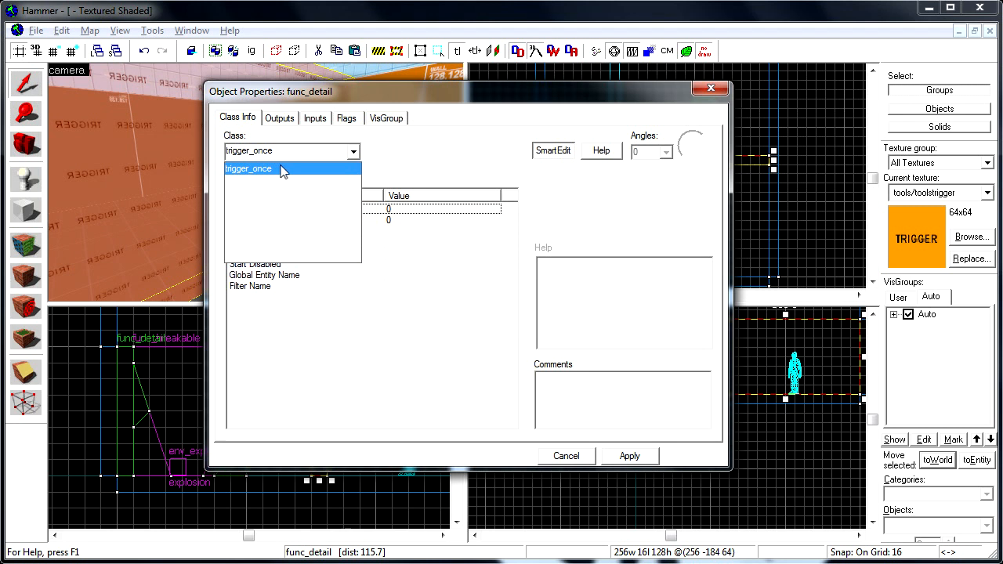
Step: Make the block a trigger_once with an OnTrigger output sending Explode to 'explosion'
click(247, 169)
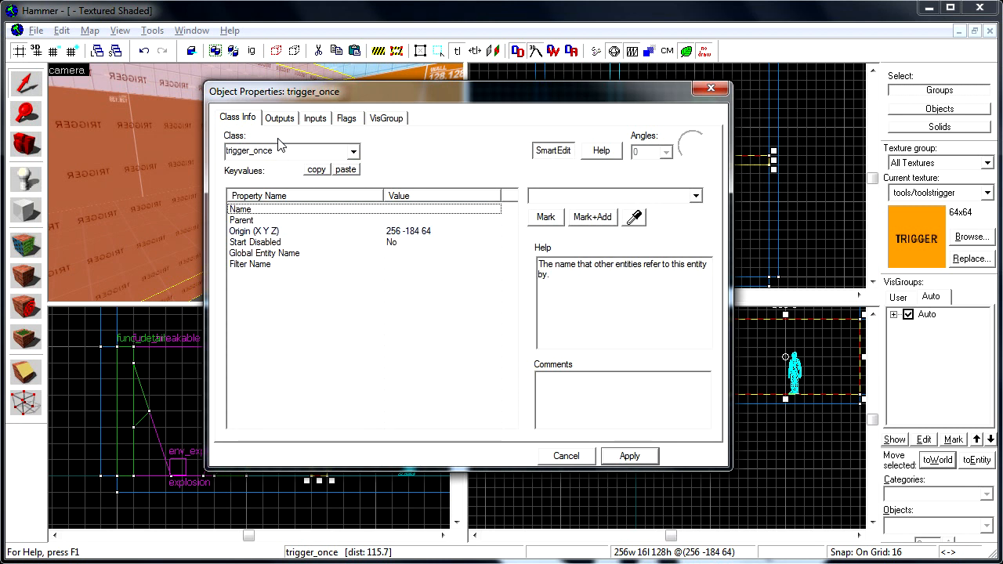
click(279, 118)
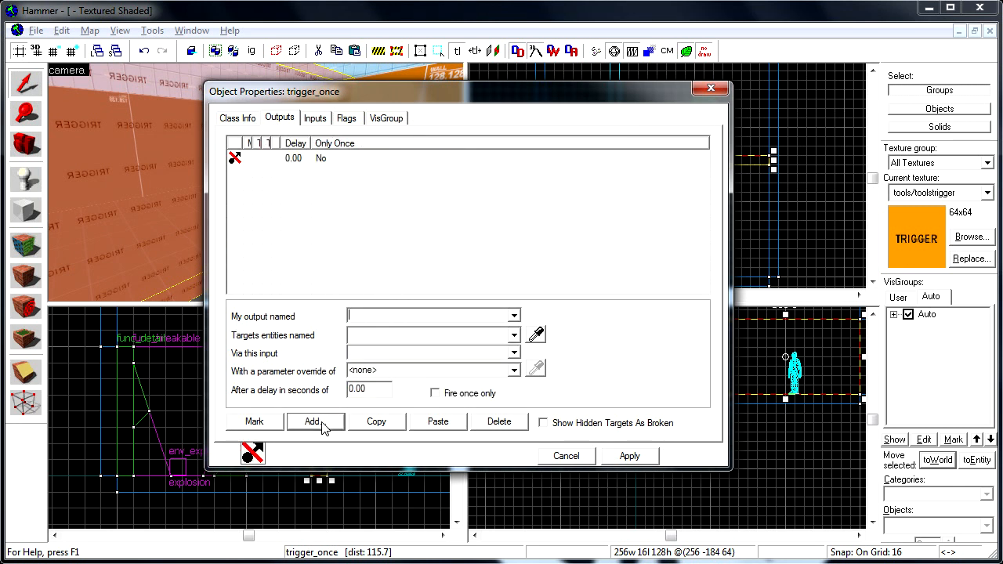
click(313, 421)
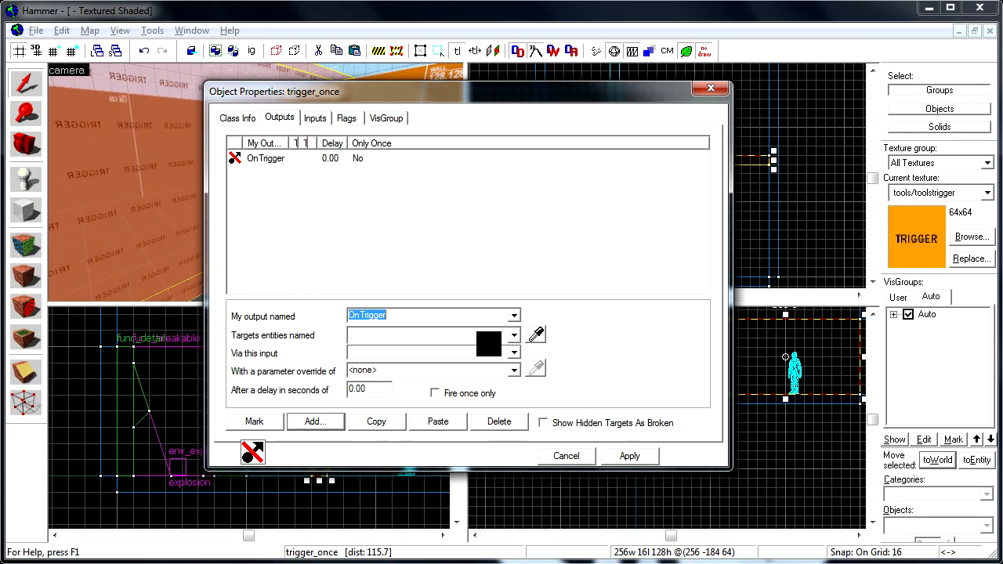
click(514, 354)
text(explosion)
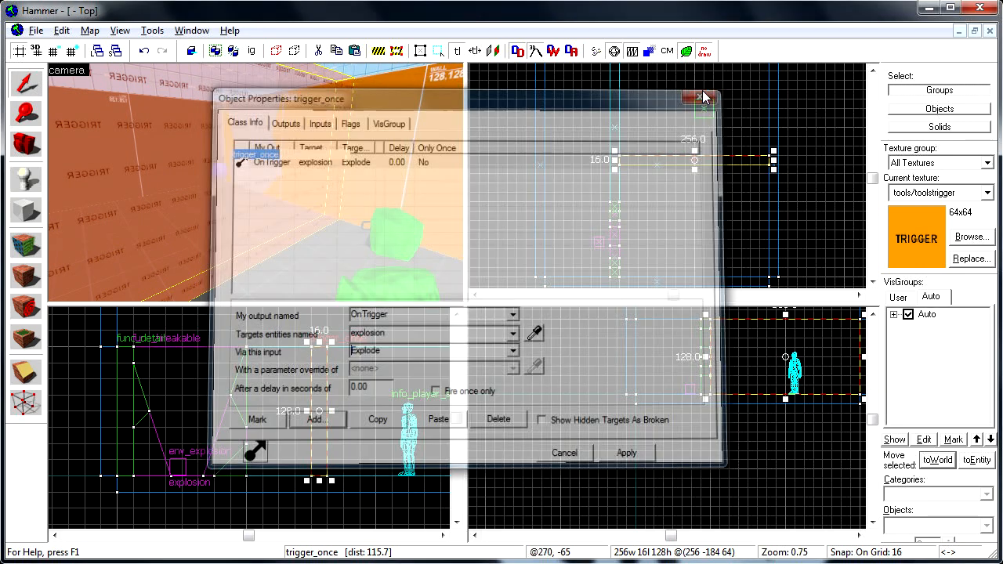
Step: Save the map as tutorial_explosion.vmf, compile and run it in Half-Life 2
click(697, 97)
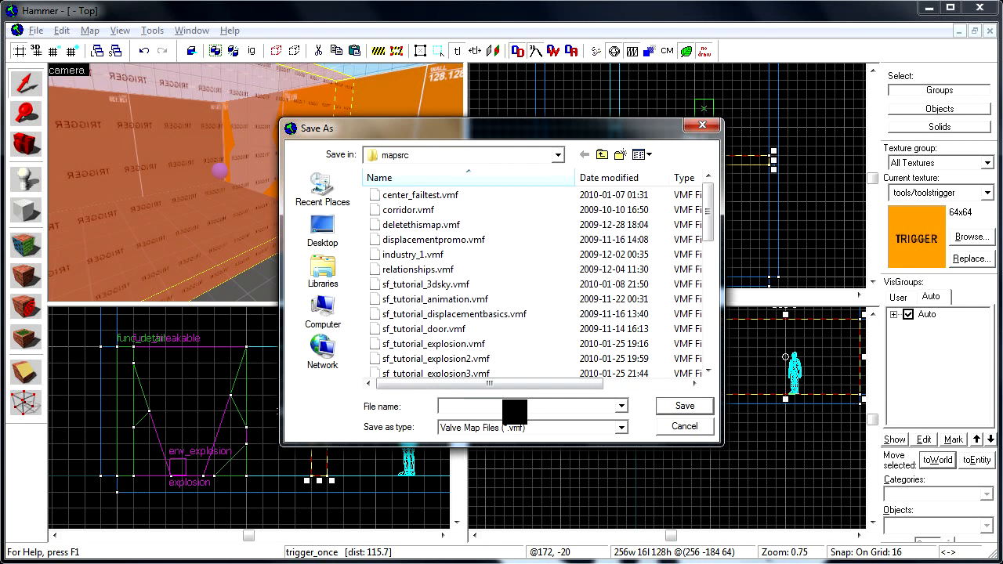
text(tuto)
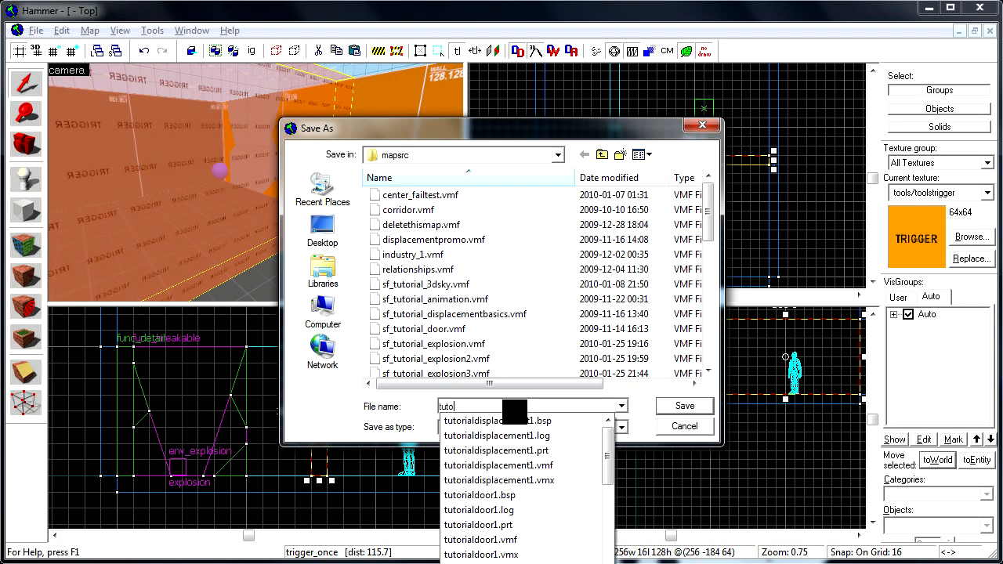
click(683, 404)
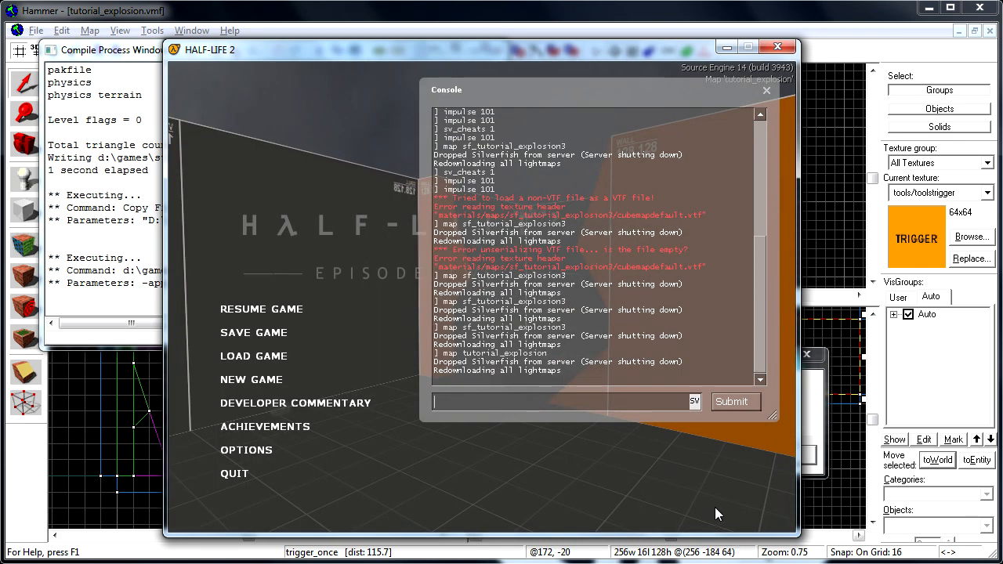
click(765, 89)
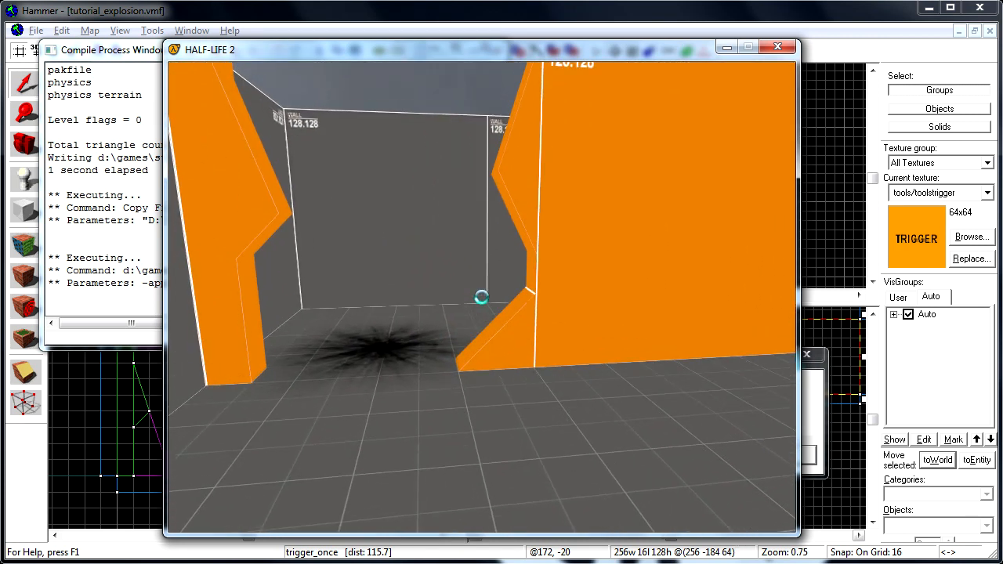